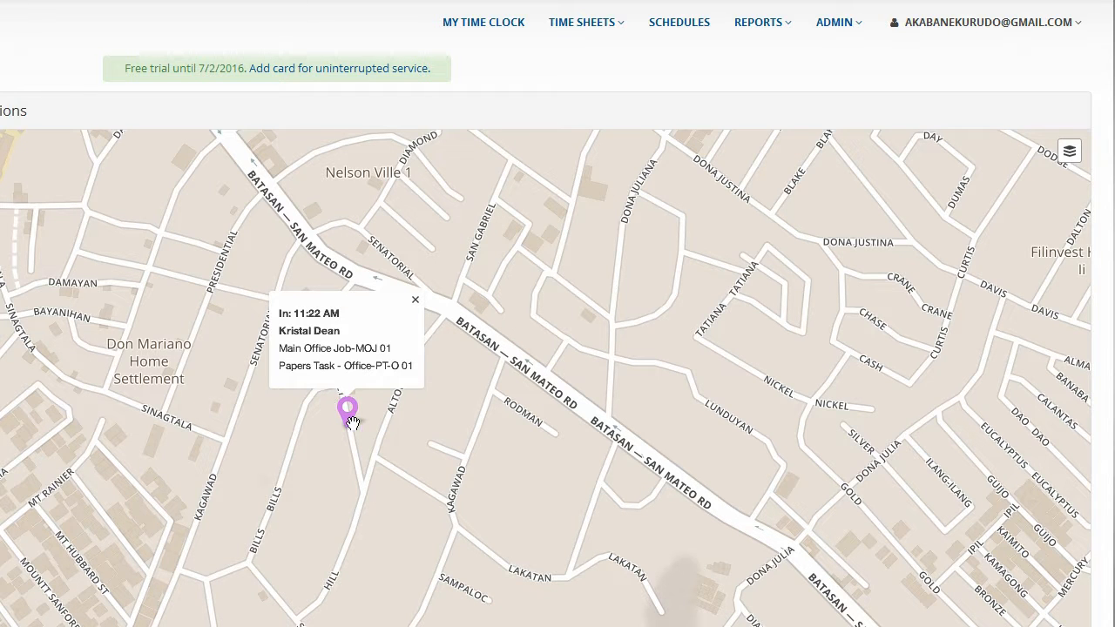
Go to the Alerts settings page from the ADMIN menu
{"action": "left_click", "coordinate": [833, 22]}
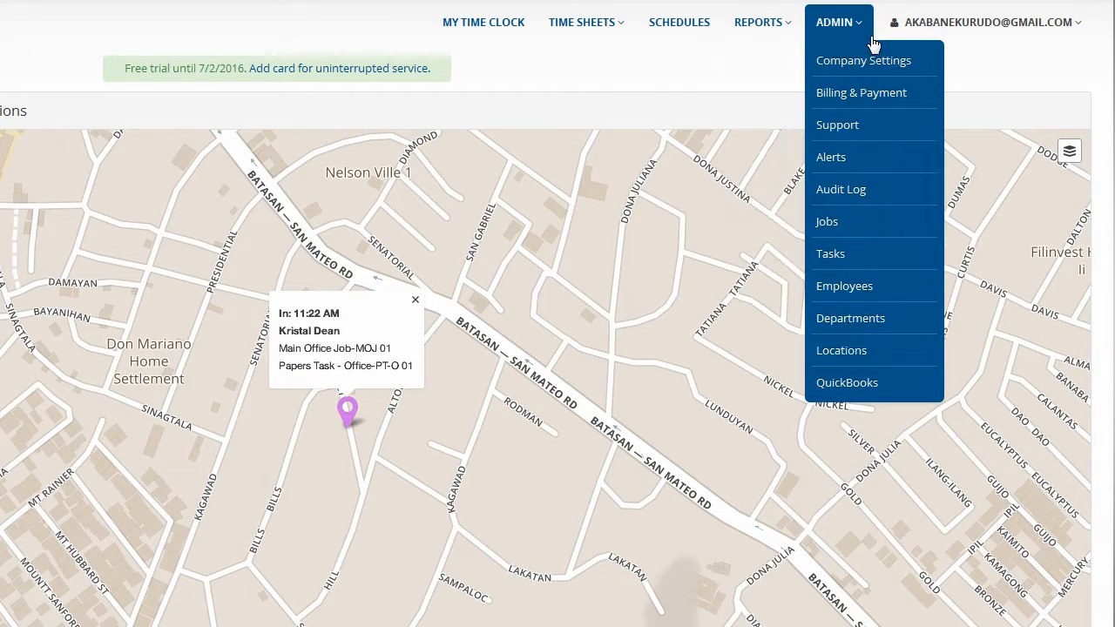
{"action": "mouse_move", "coordinate": [831, 157]}
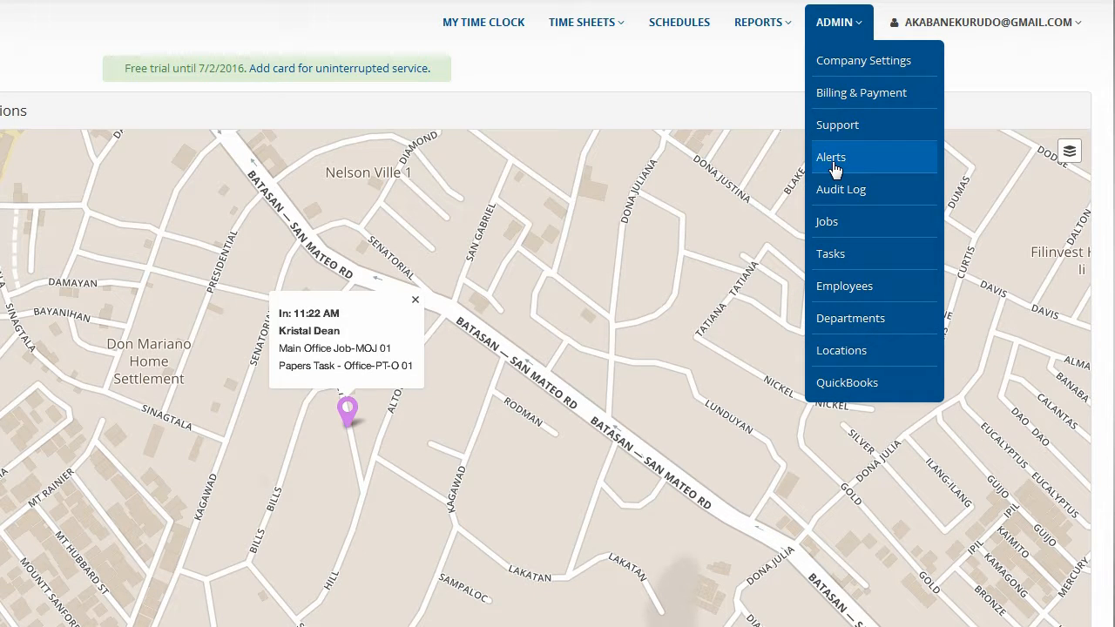
{"action": "left_click", "coordinate": [830, 156]}
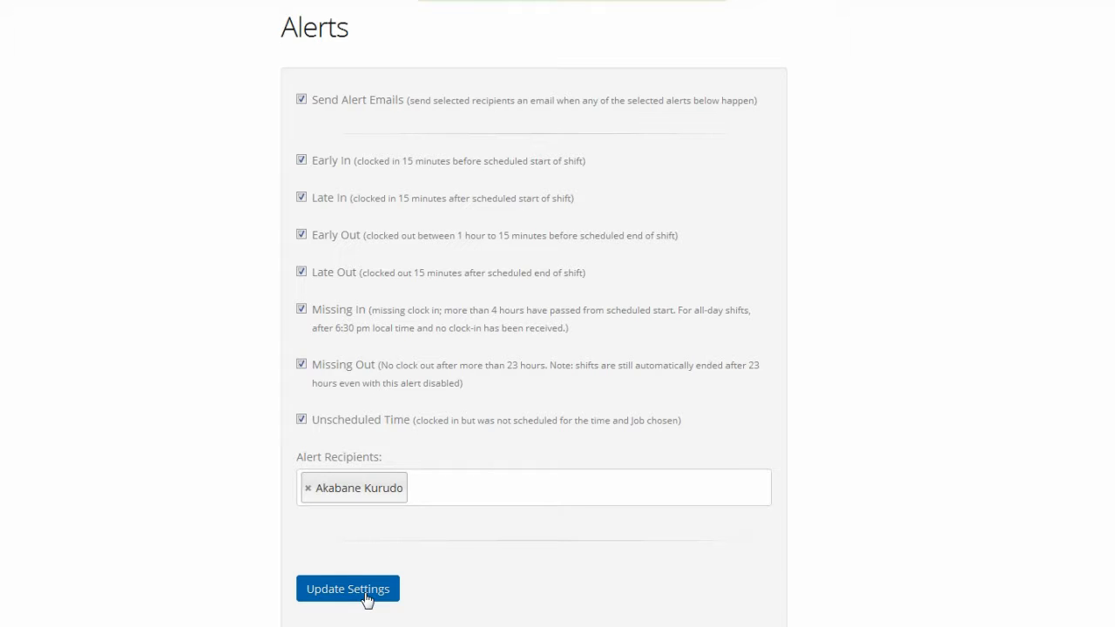
Save the alert settings with every alert type enabled
{"action": "left_click", "coordinate": [348, 588]}
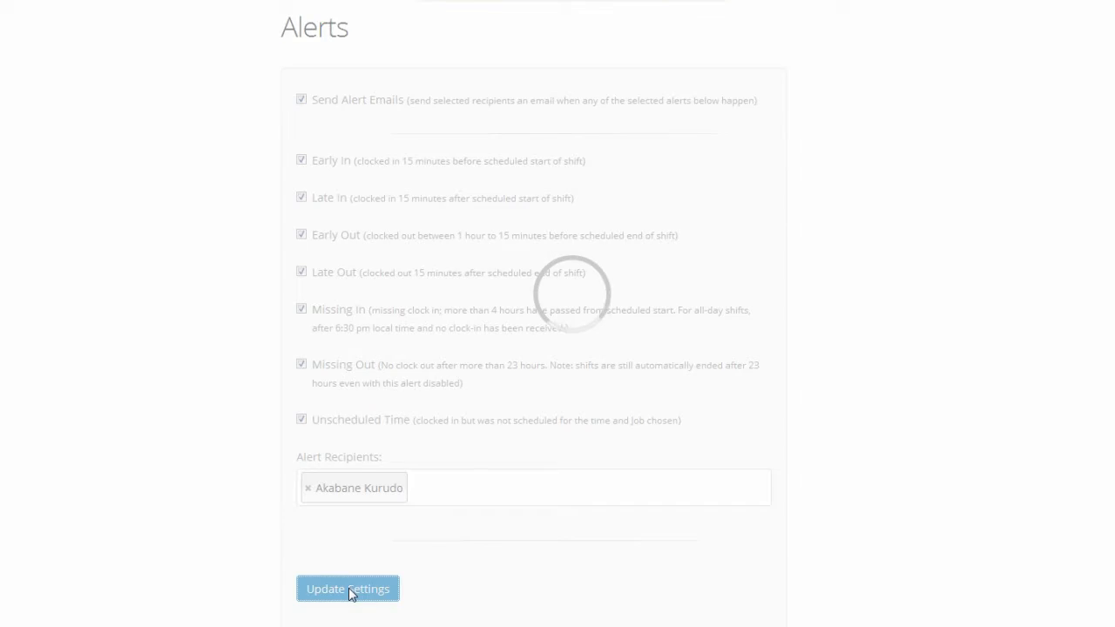
{"action": "left_click", "coordinate": [347, 587]}
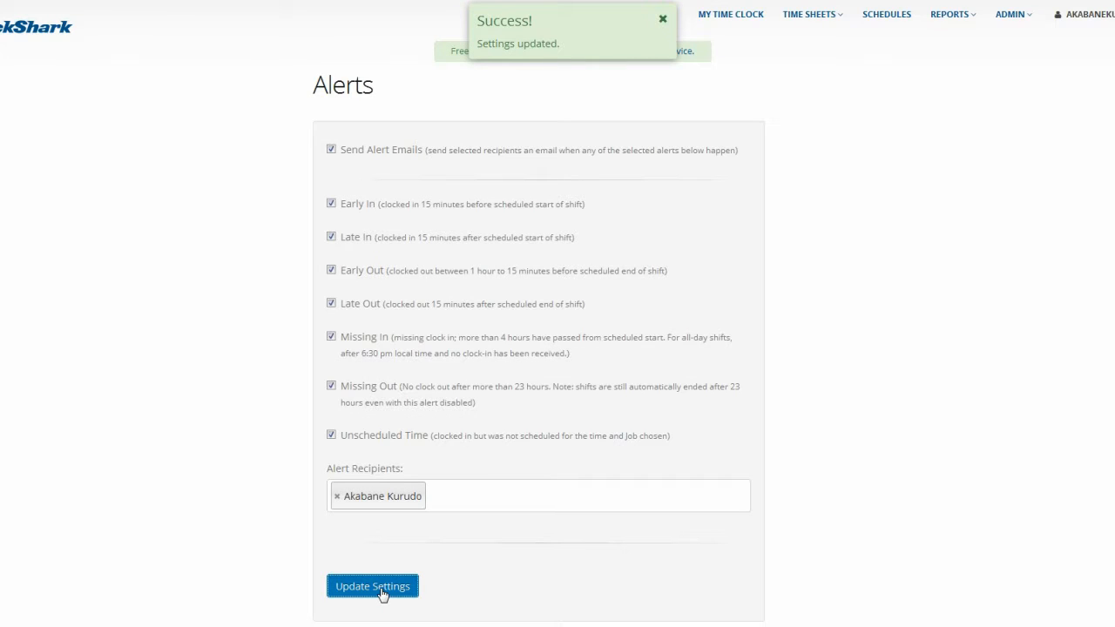
Open the Unscheduled Time Alert email in Gmail and follow its login link
{"action": "left_click", "coordinate": [661, 18]}
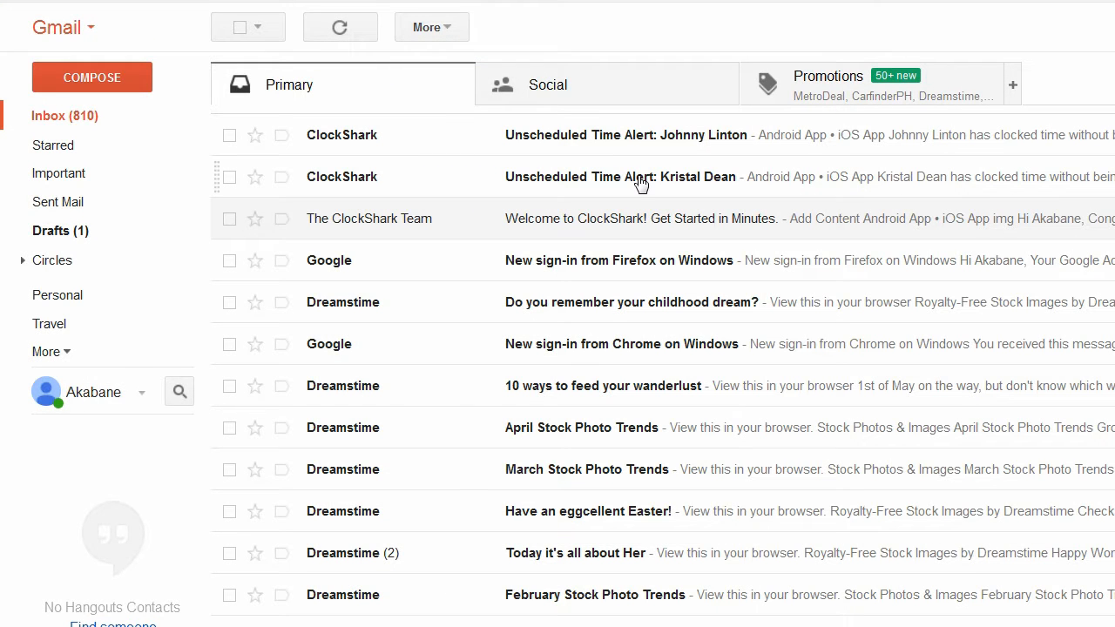
{"action": "left_click", "coordinate": [625, 135]}
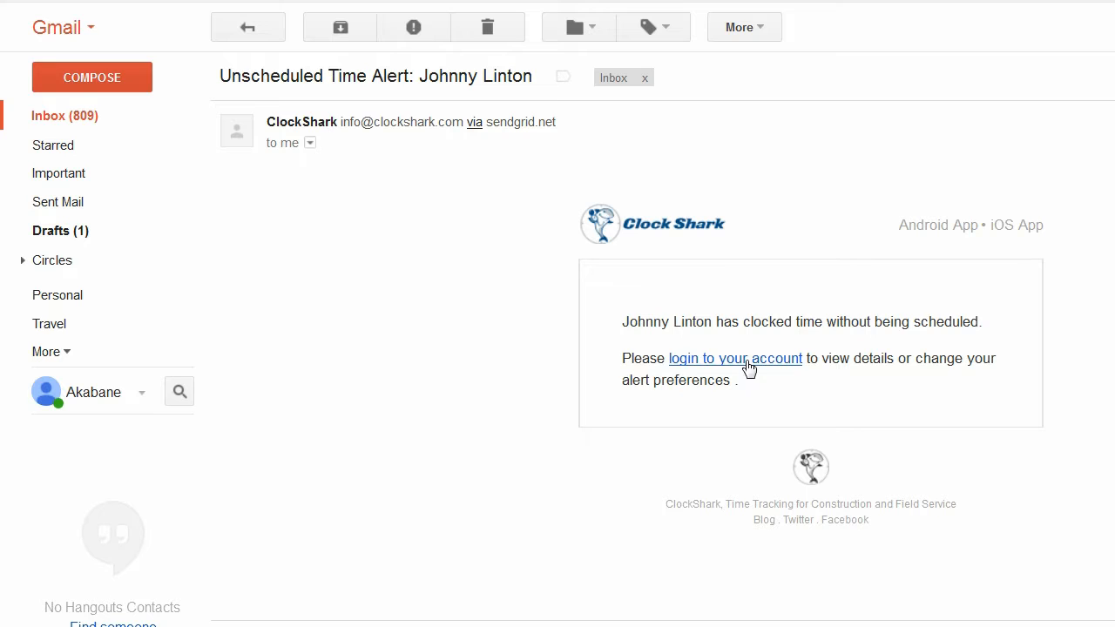
{"action": "left_click", "coordinate": [734, 358]}
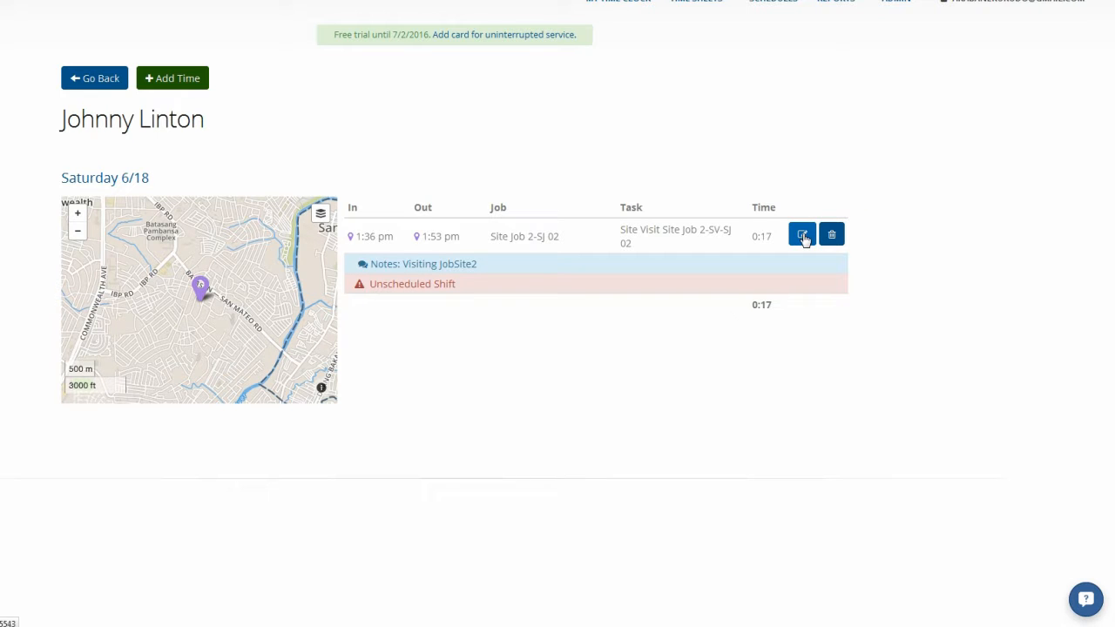
{"action": "left_click", "coordinate": [800, 234]}
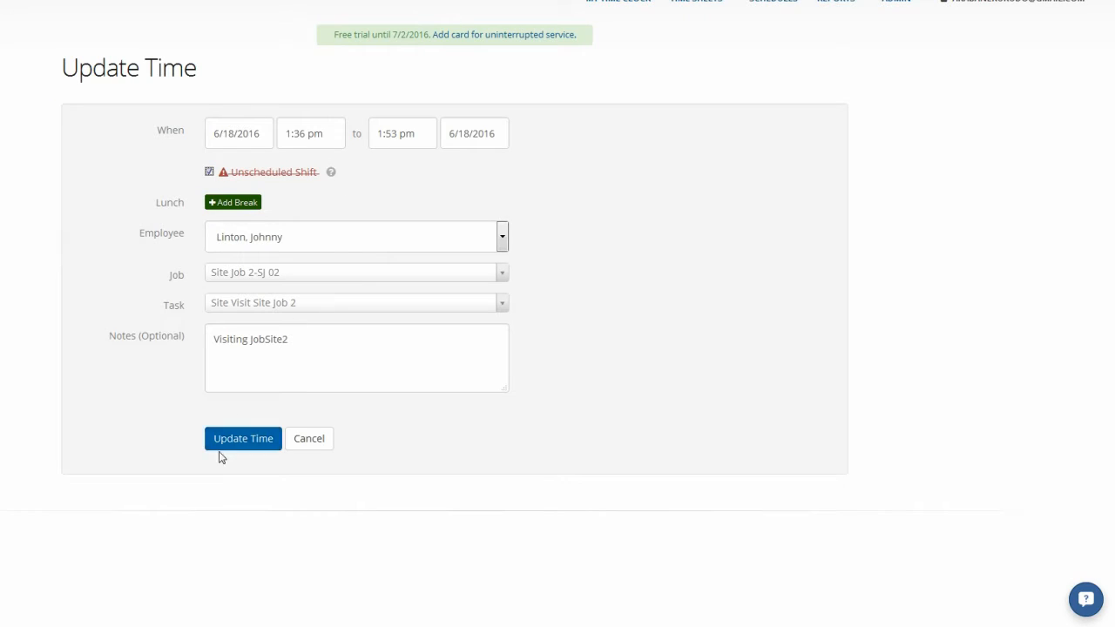
{"action": "left_click", "coordinate": [243, 438]}
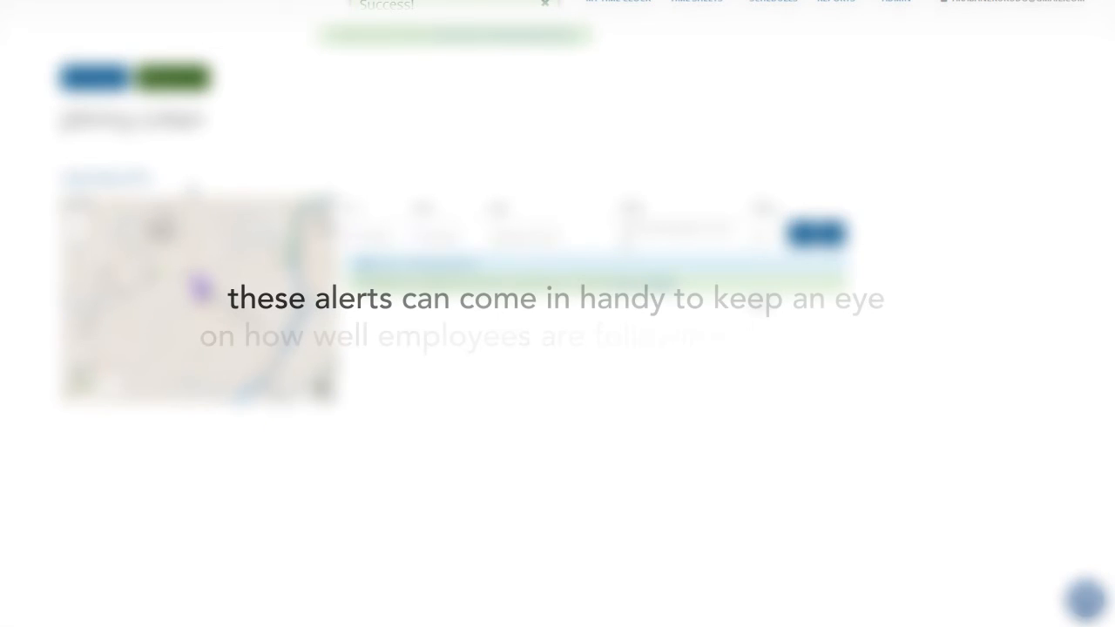